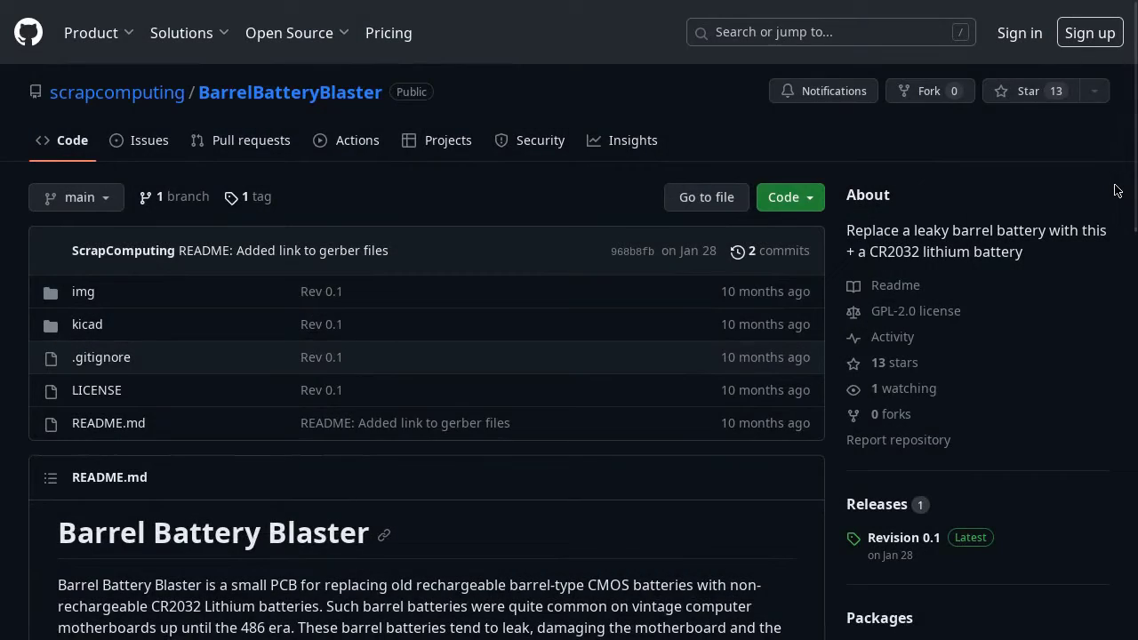
- Scroll through the BarrelBatteryBlaster README, then reach the VerticalBarrelBatteryBlaster repository page
scroll("down", 3)
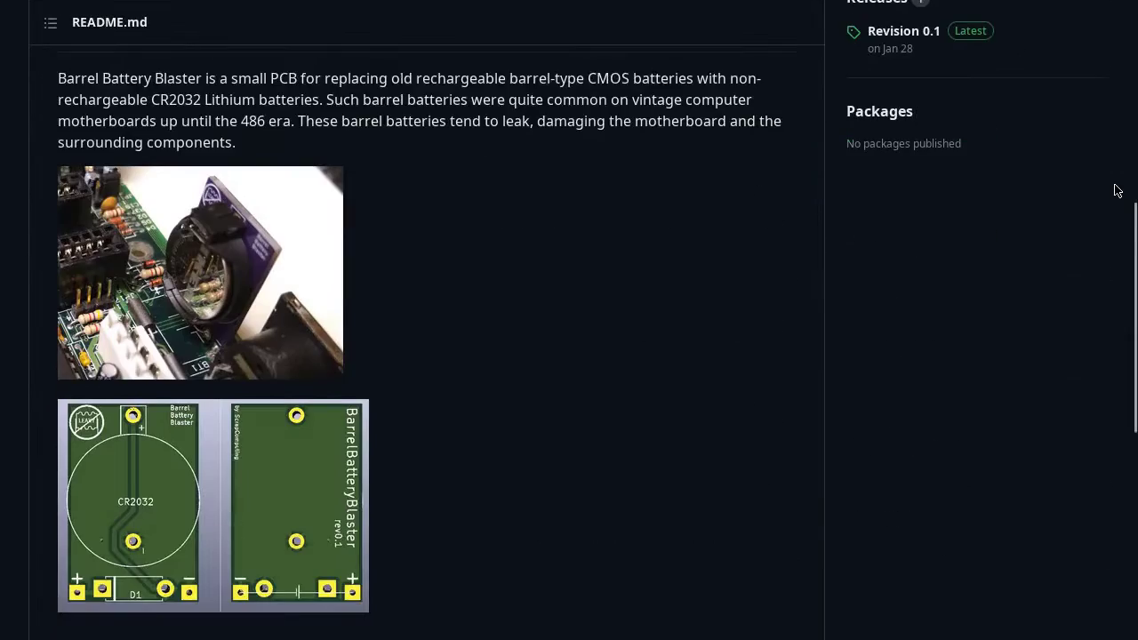
scroll("down", 3)
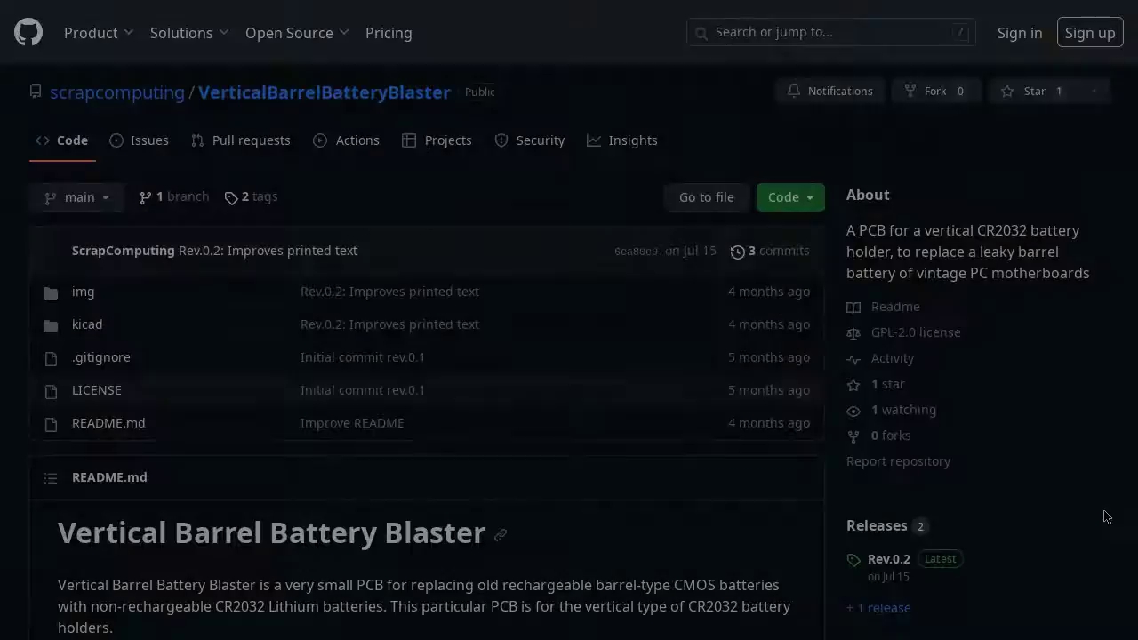
scroll("down", 3)
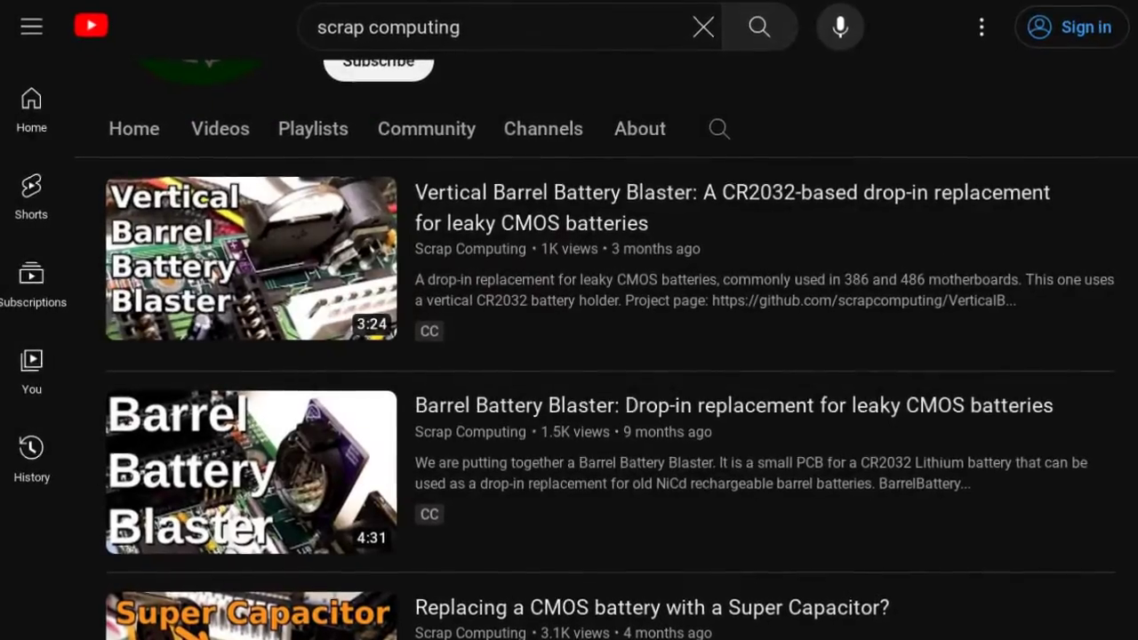
- Scroll the Scrap Computing channel's Videos list to the Barrel Battery Blaster videos
scroll("down", 3)
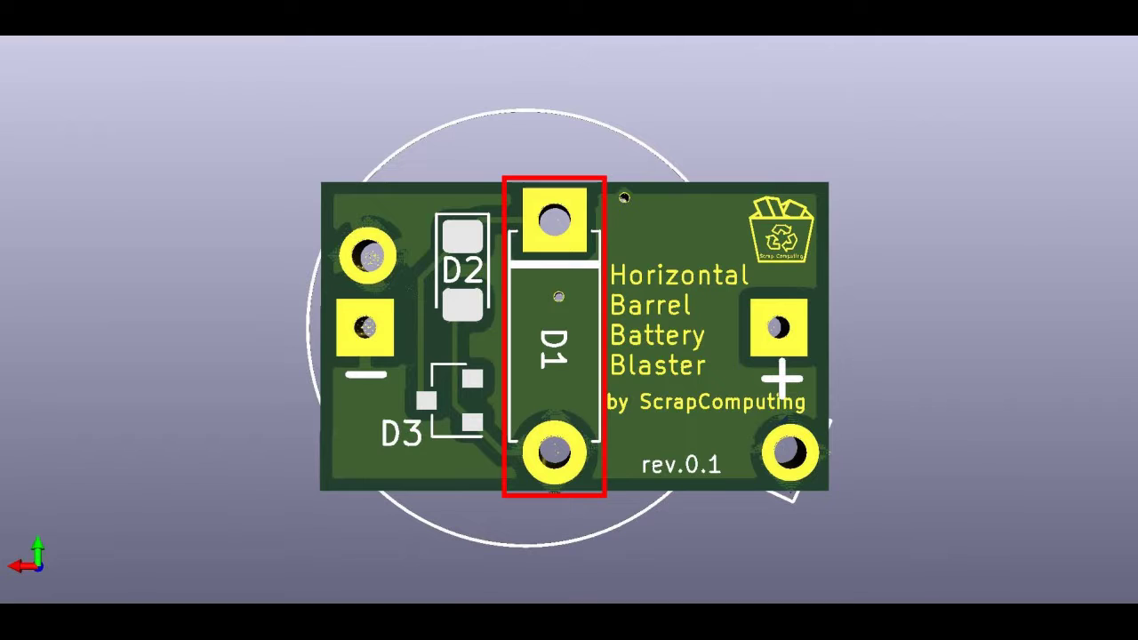
- Select the D1 diode footprint on the Horizontal Barrel Battery Blaster rev.0.1 board
left_click(459, 267)
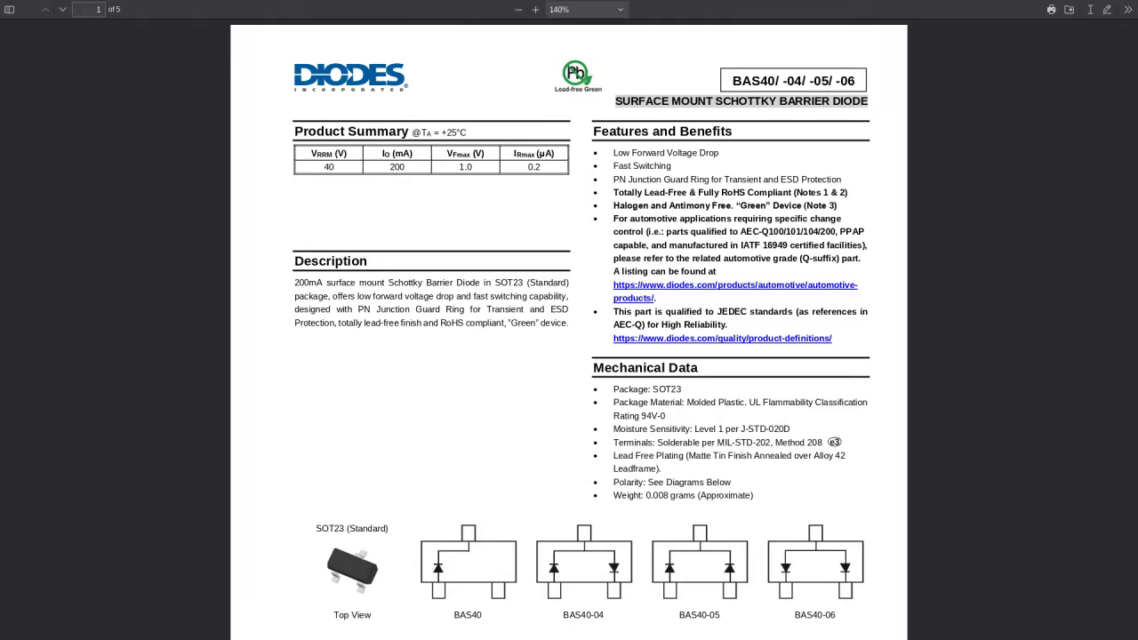
- Bring up the BAS40 SOT23 Schottky barrier diode datasheet PDF in the browser viewer
left_click(583, 565)
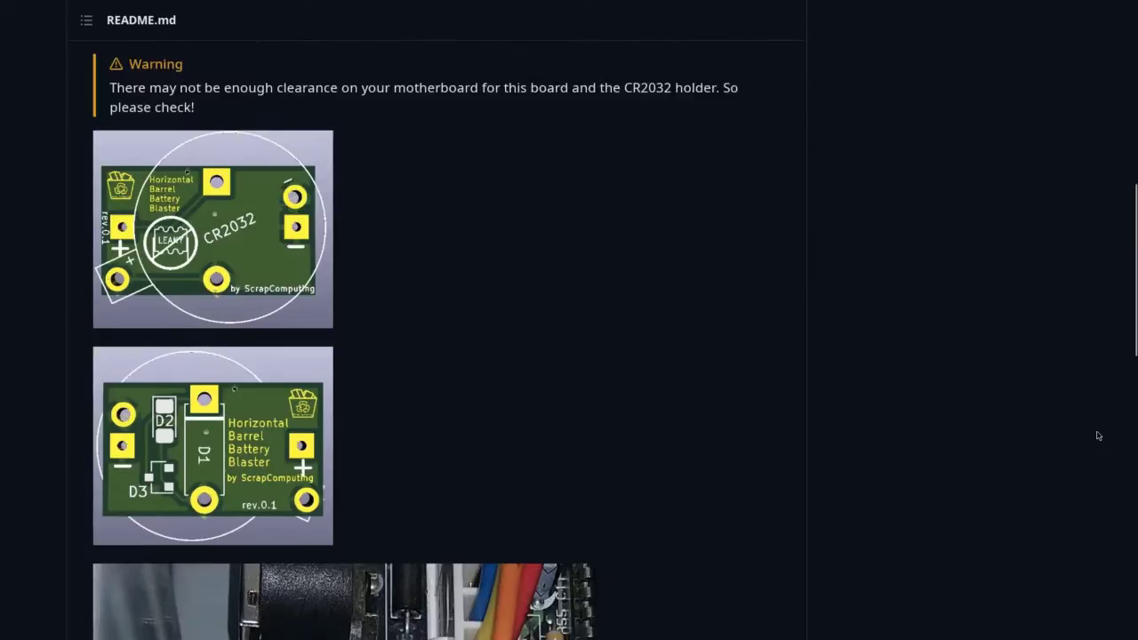
- Scroll the horizontal board README down to Features, ordering instructions and the three-item bill of materials
scroll("down", 3)
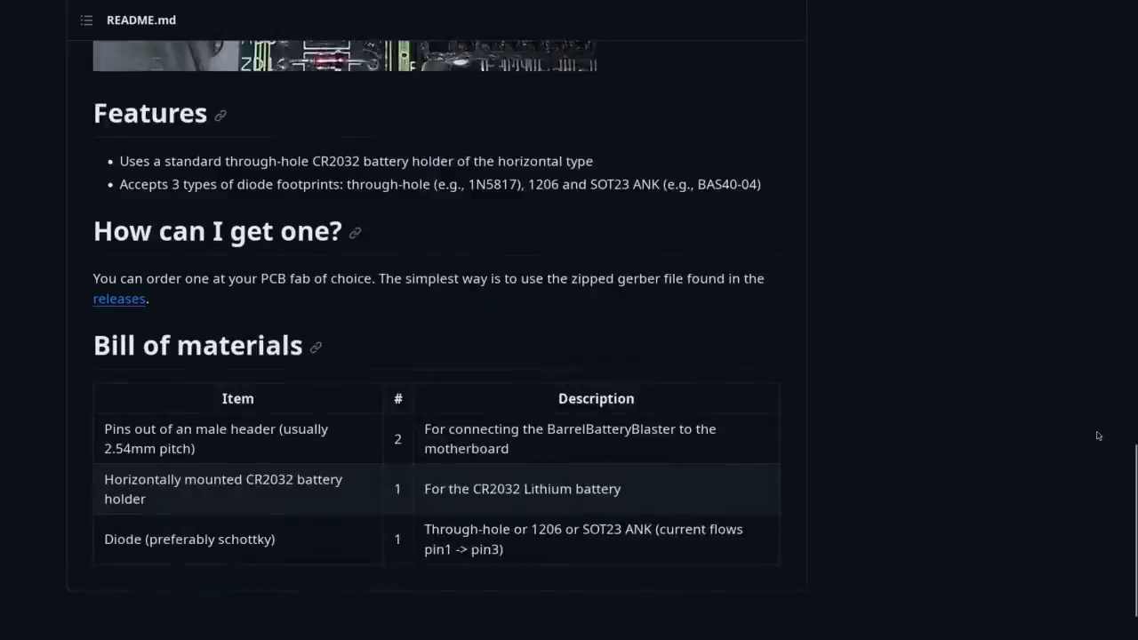